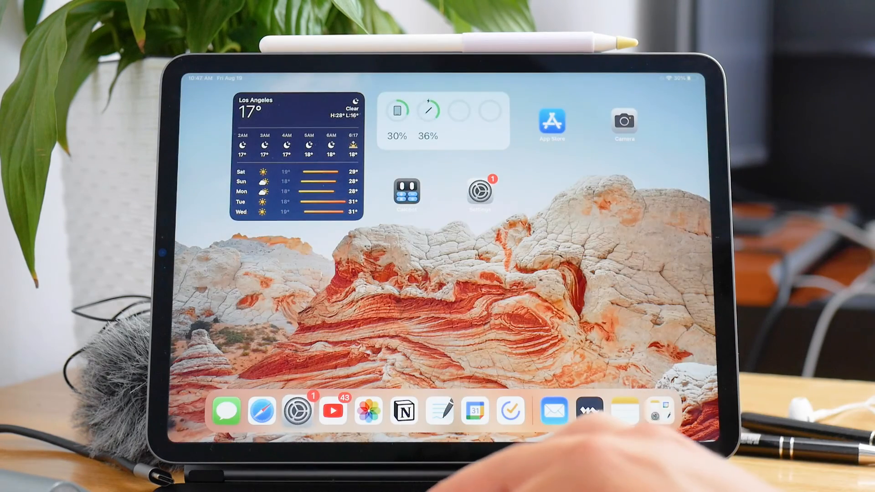
Step: Launch the YouTube app from the iPad Dock to reach its home feed
{"action": "left_click", "coordinate": [332, 411]}
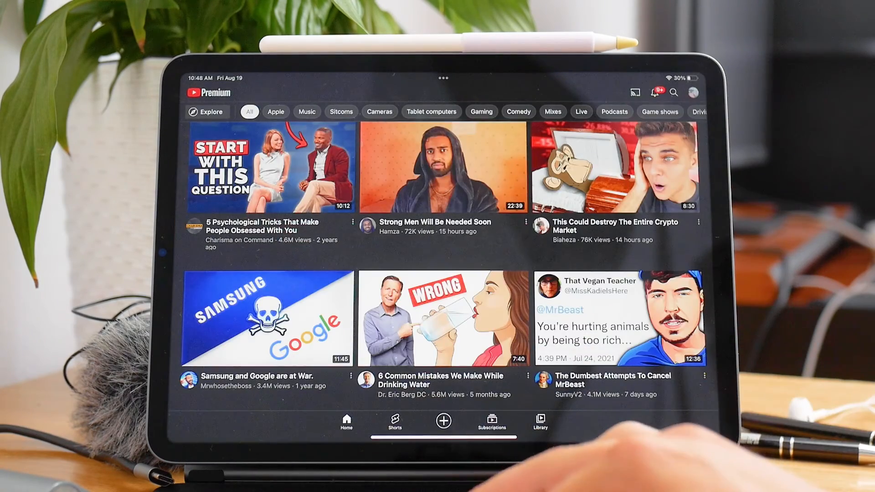
Step: Open the signed-in channel's settings via the profile picture and EDIT CHANNEL
{"action": "left_click", "coordinate": [691, 92]}
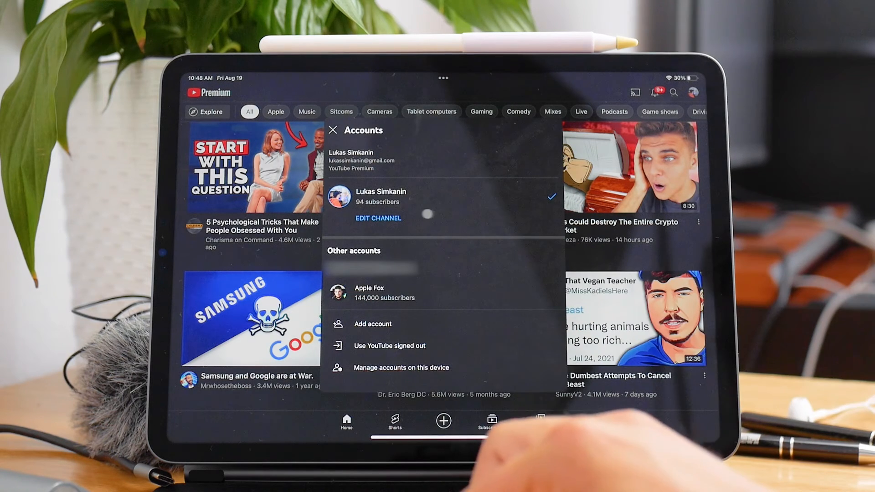
{"action": "left_click", "coordinate": [378, 218]}
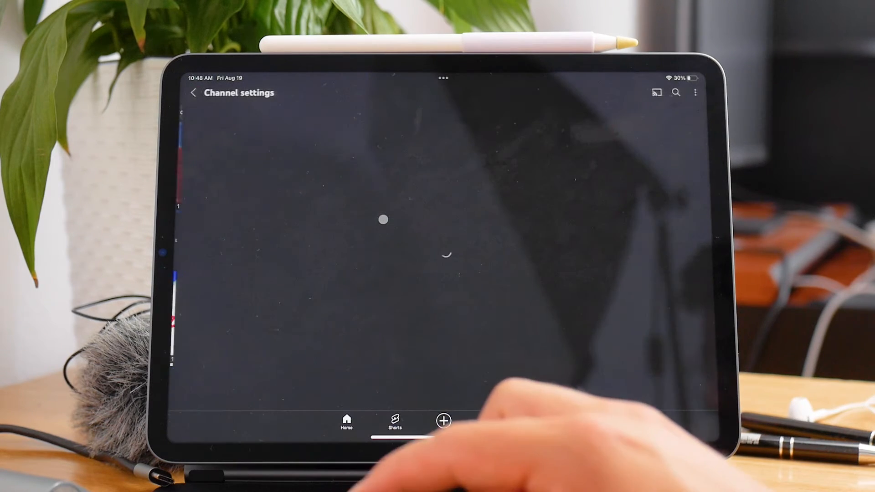